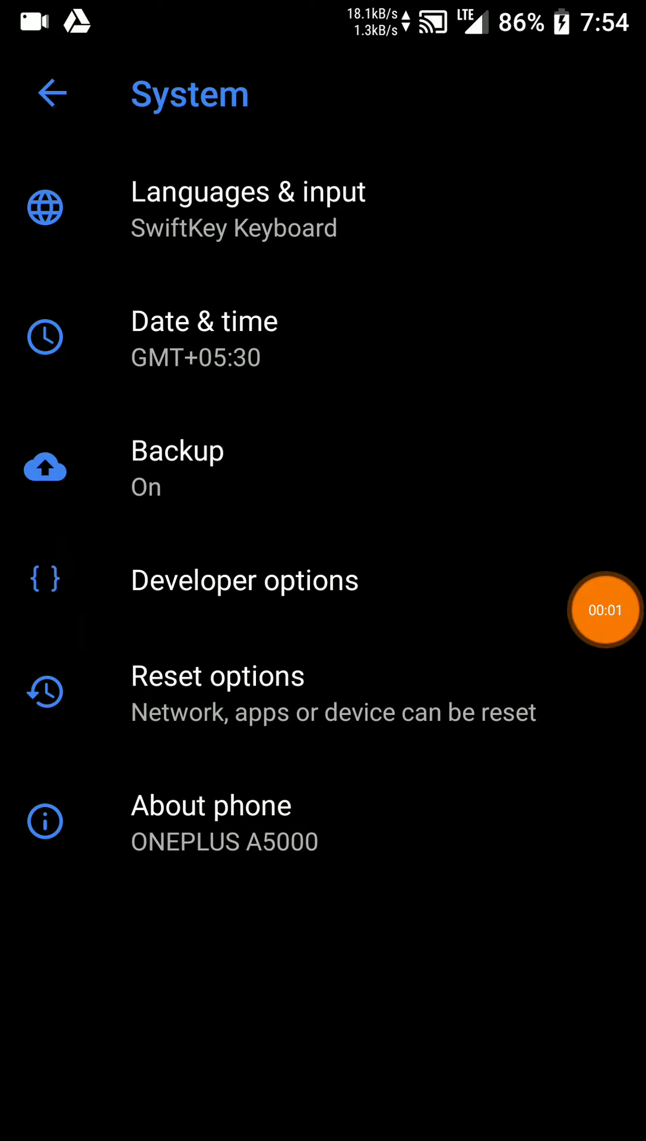
View the About phone details including Android version 8.1.0
{"action": "left_click", "coordinate": [211, 804]}
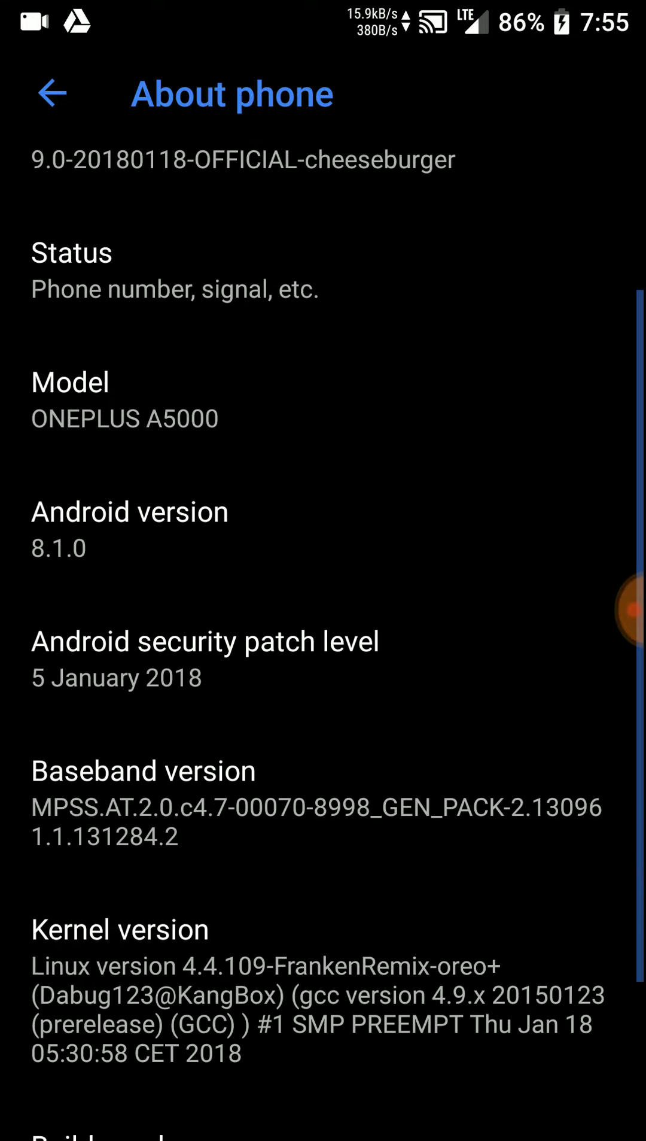
{"action": "scroll", "scroll_direction": "down", "scroll_amount": 3}
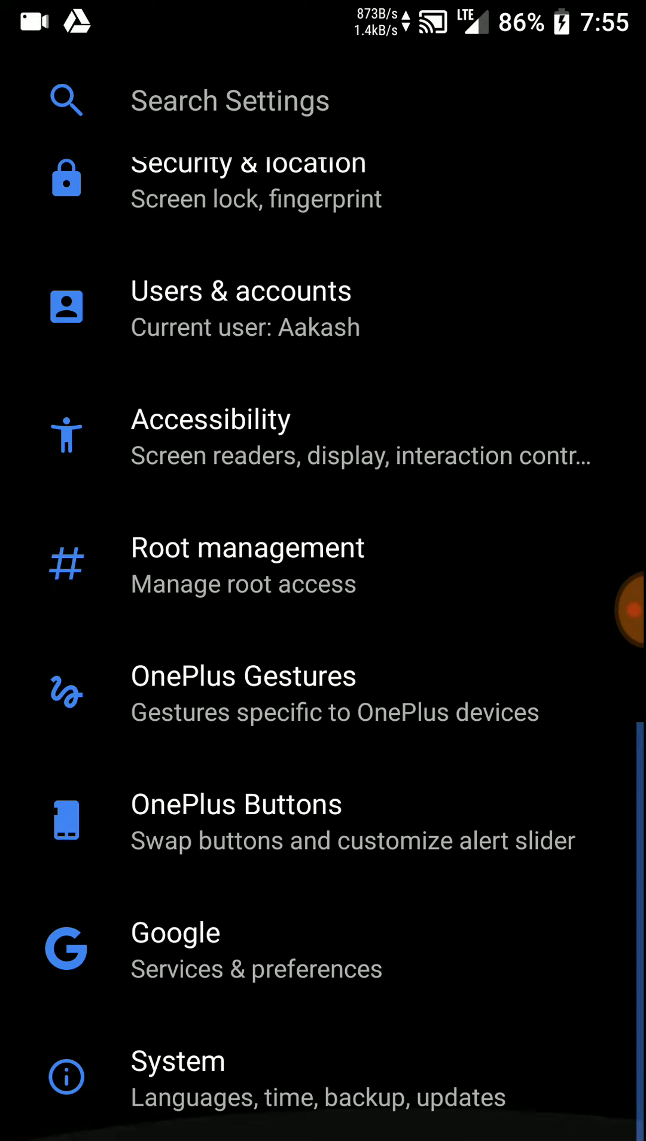
{"action": "left_click", "coordinate": [243, 677]}
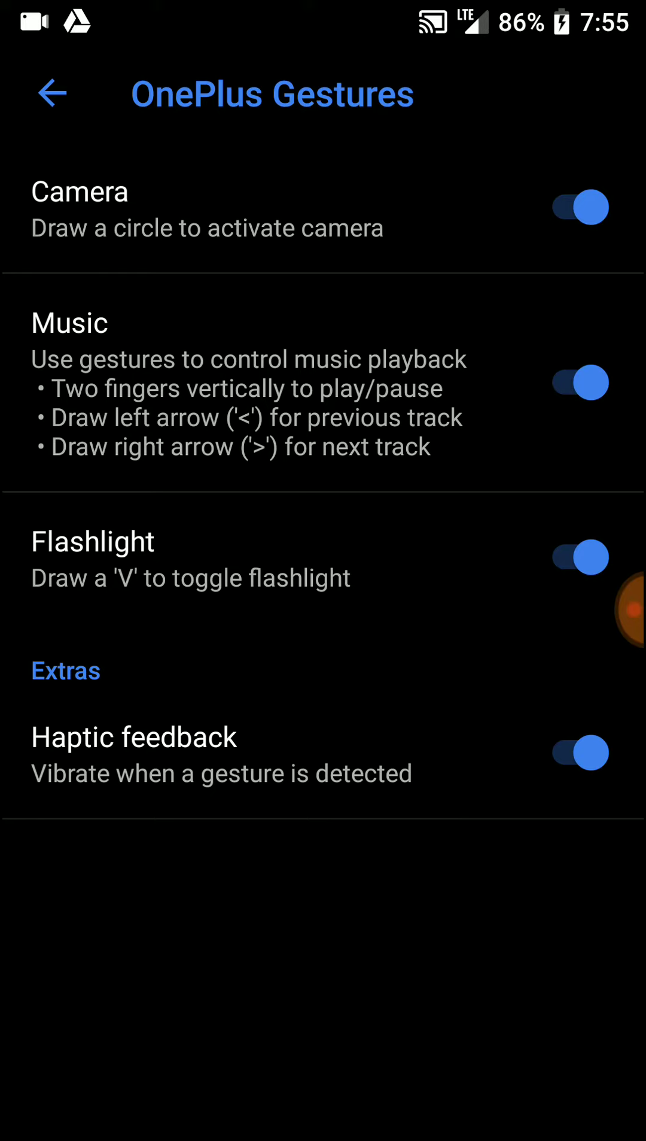
{"action": "left_click", "coordinate": [51, 93]}
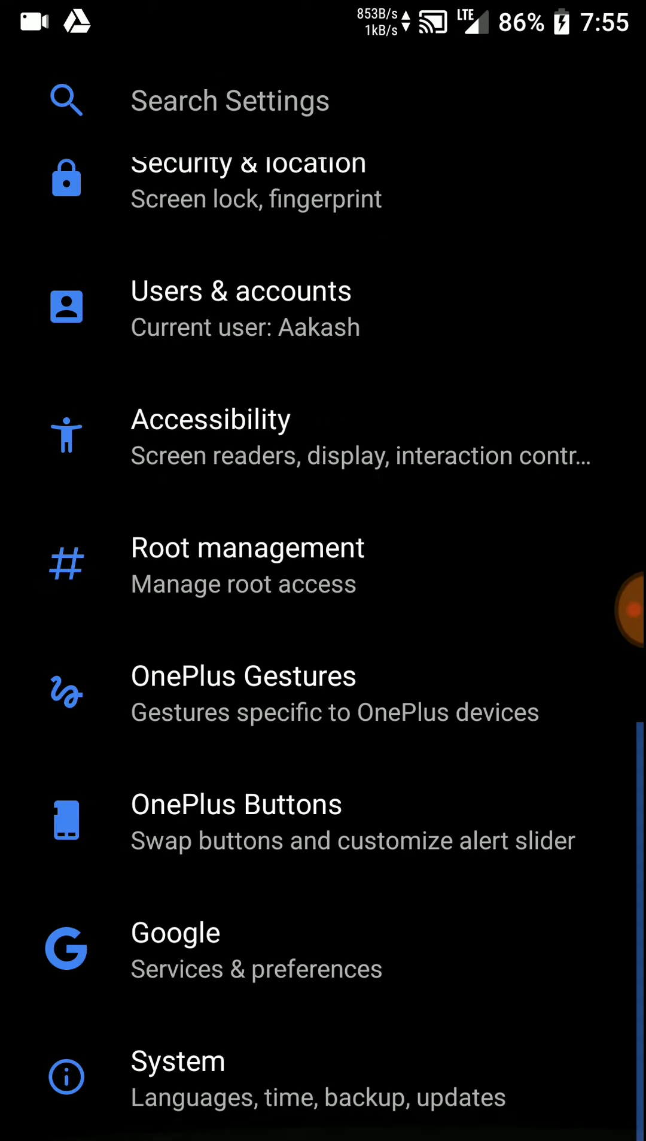
{"action": "left_click", "coordinate": [236, 804]}
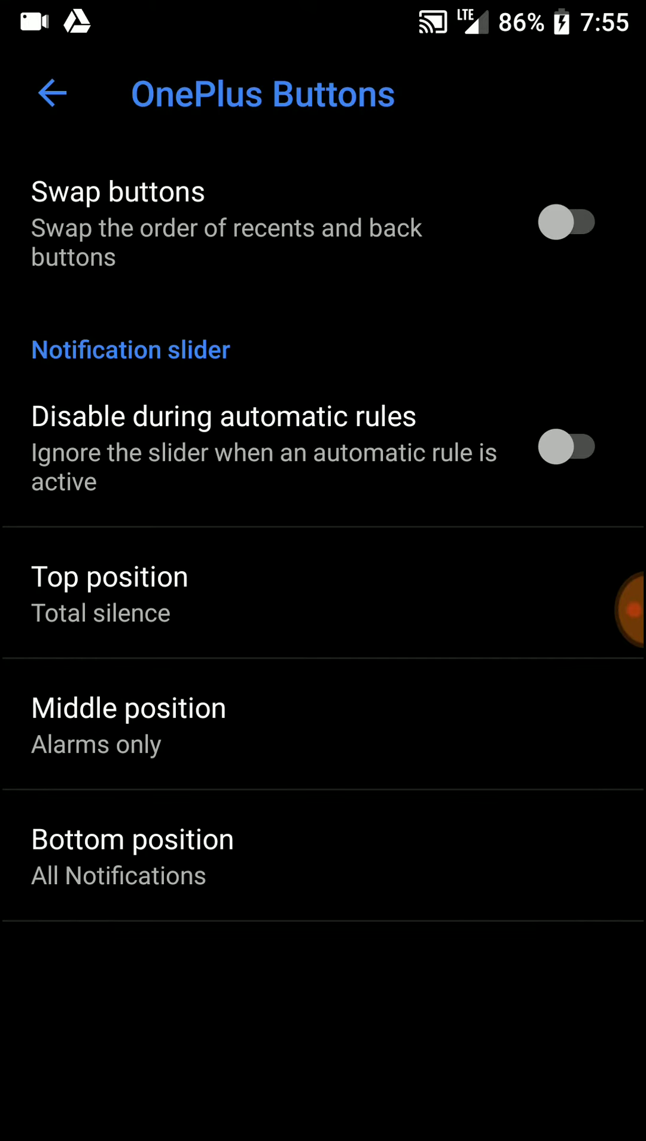
{"action": "left_click", "coordinate": [109, 594]}
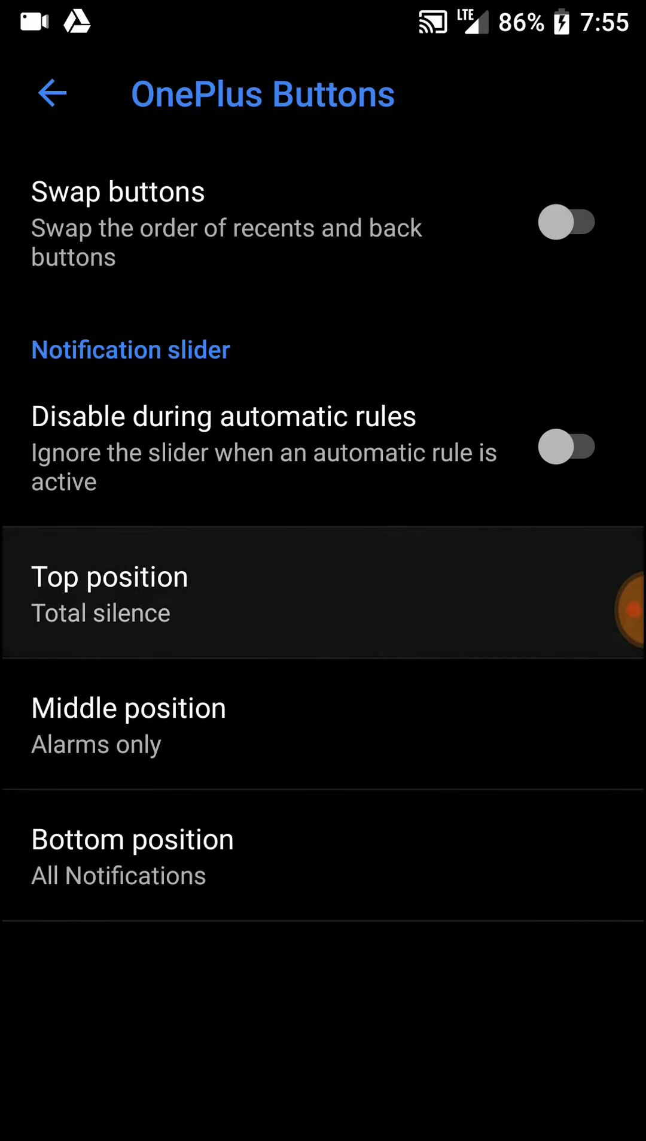
{"action": "left_click", "coordinate": [109, 595]}
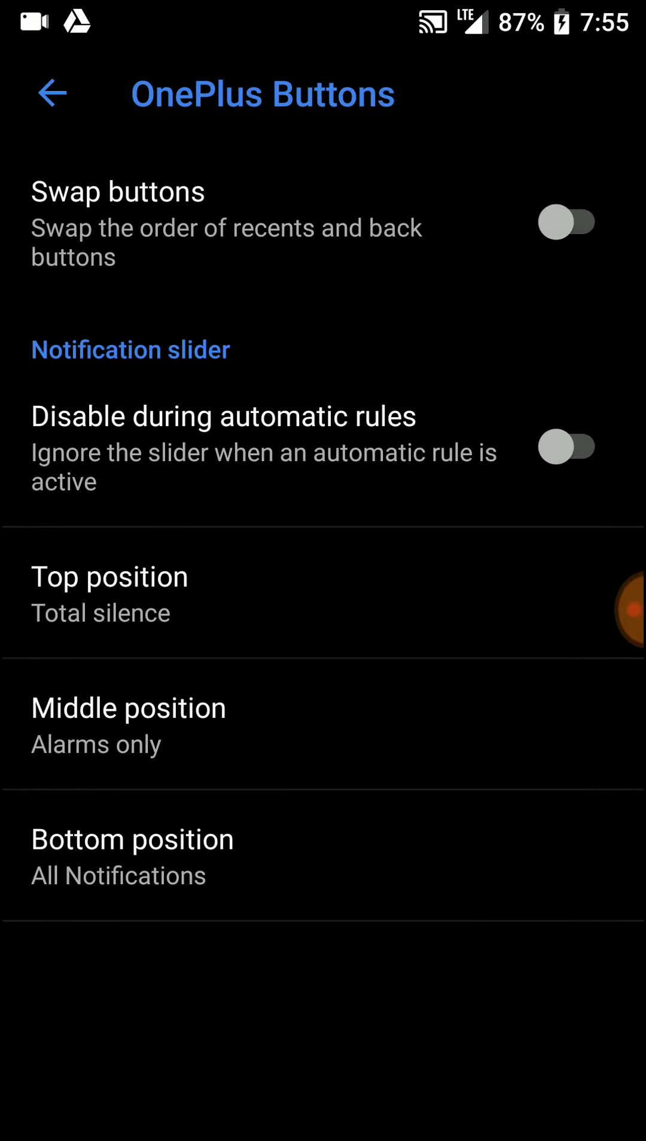
{"action": "left_click", "coordinate": [52, 93]}
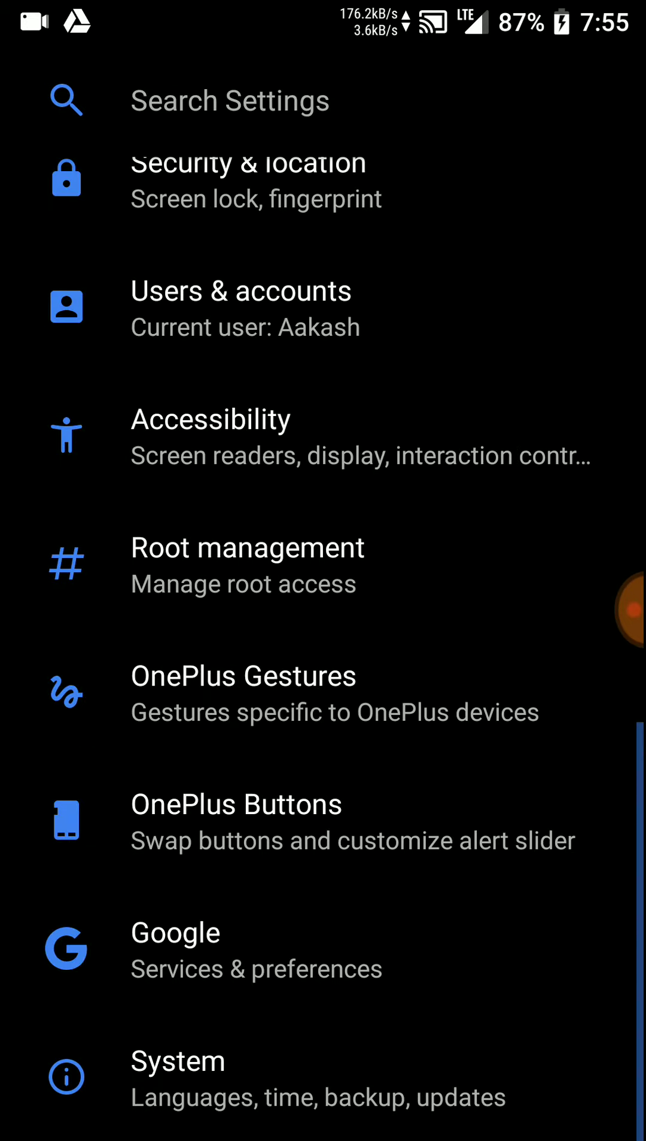
{"action": "scroll", "scroll_direction": "down", "scroll_amount": 3}
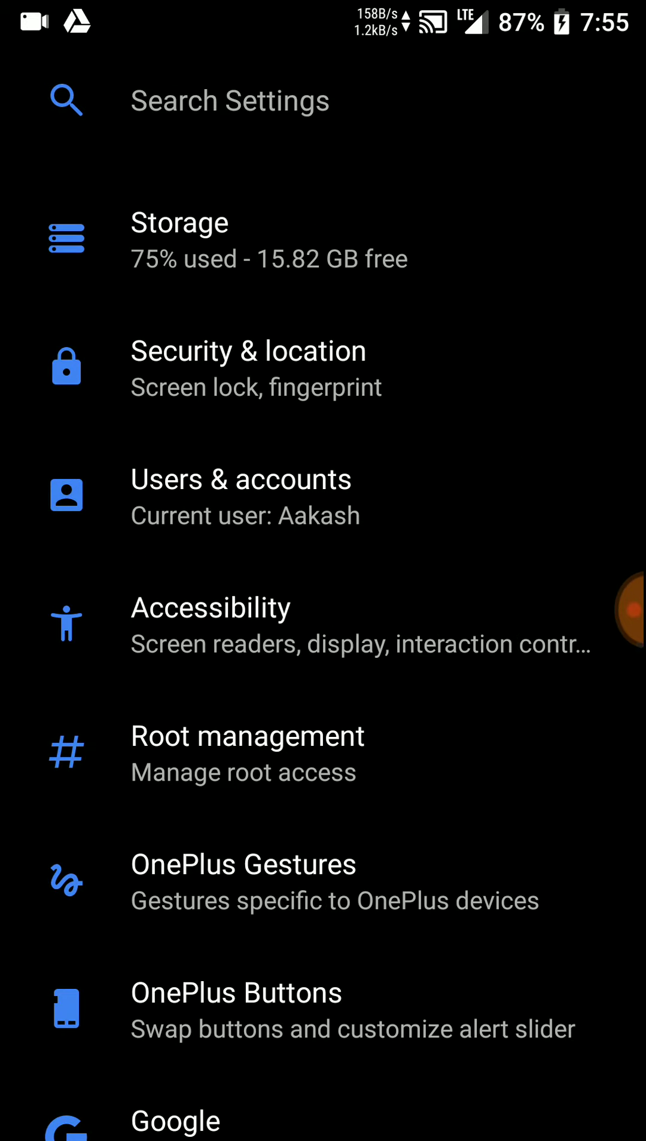
{"action": "scroll", "scroll_direction": "down", "scroll_amount": 3}
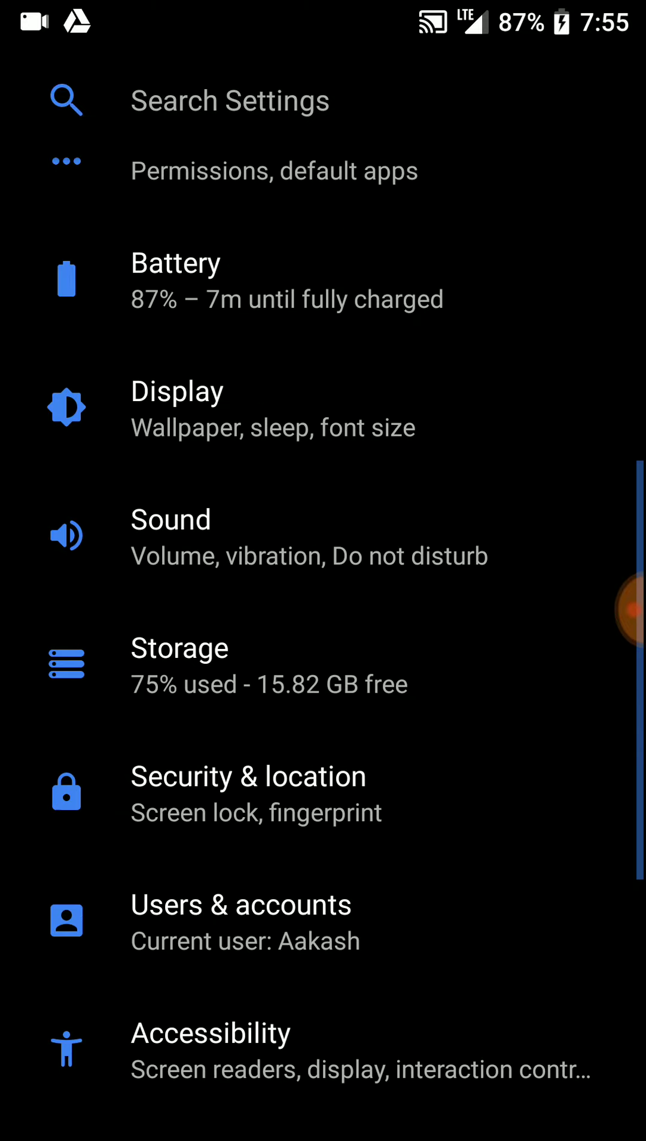
{"action": "scroll", "scroll_direction": "down", "scroll_amount": 3}
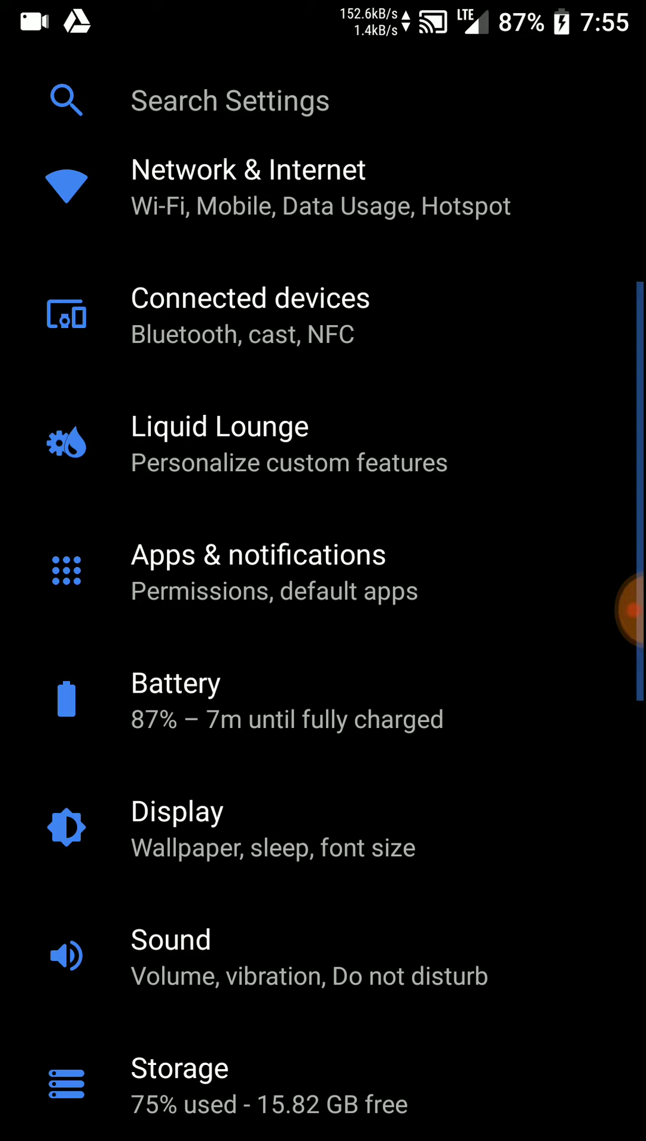
{"action": "left_click", "coordinate": [219, 426]}
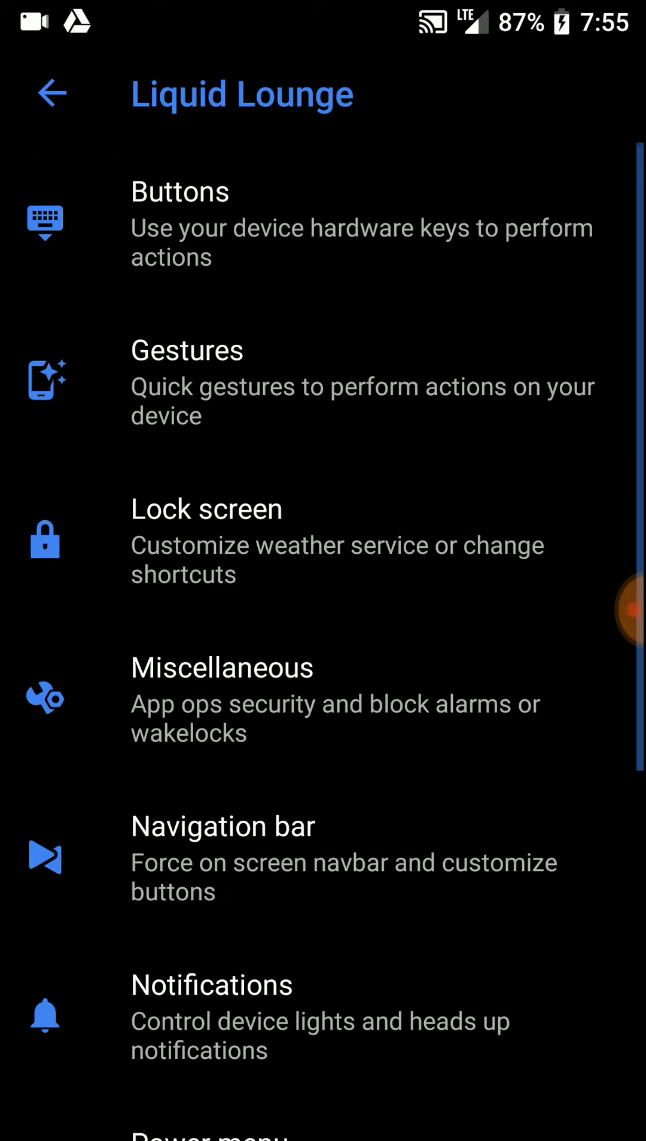
Review the Liquid Lounge Buttons actions for back and home keys, then return to Liquid Lounge
{"action": "left_click", "coordinate": [179, 224]}
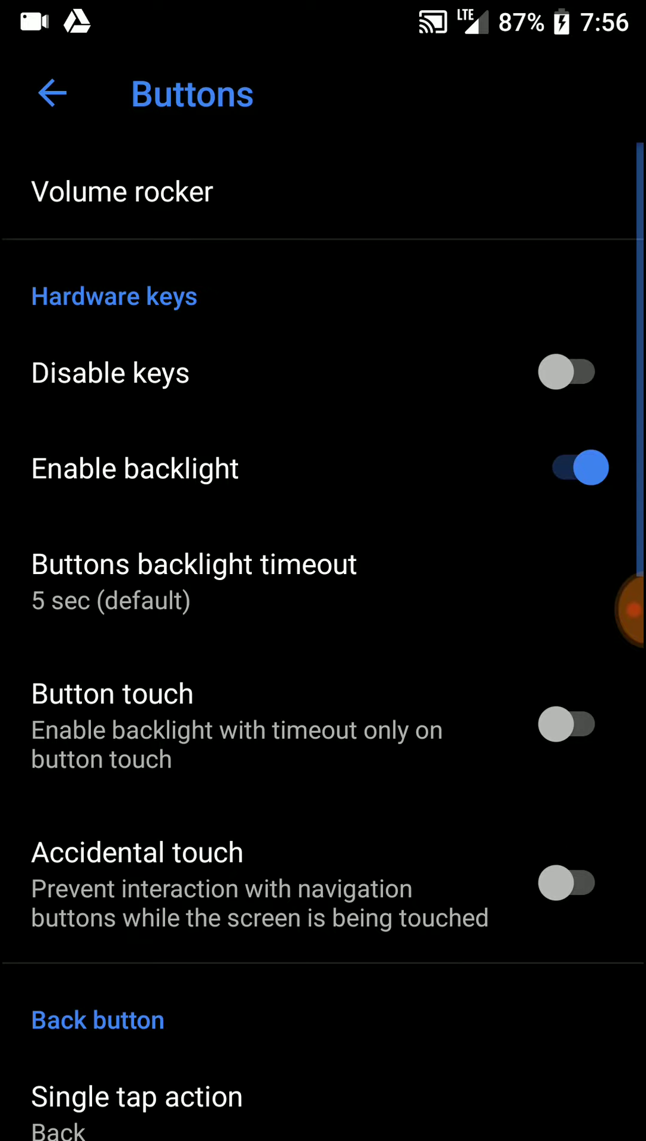
{"action": "scroll", "scroll_direction": "down", "scroll_amount": 3}
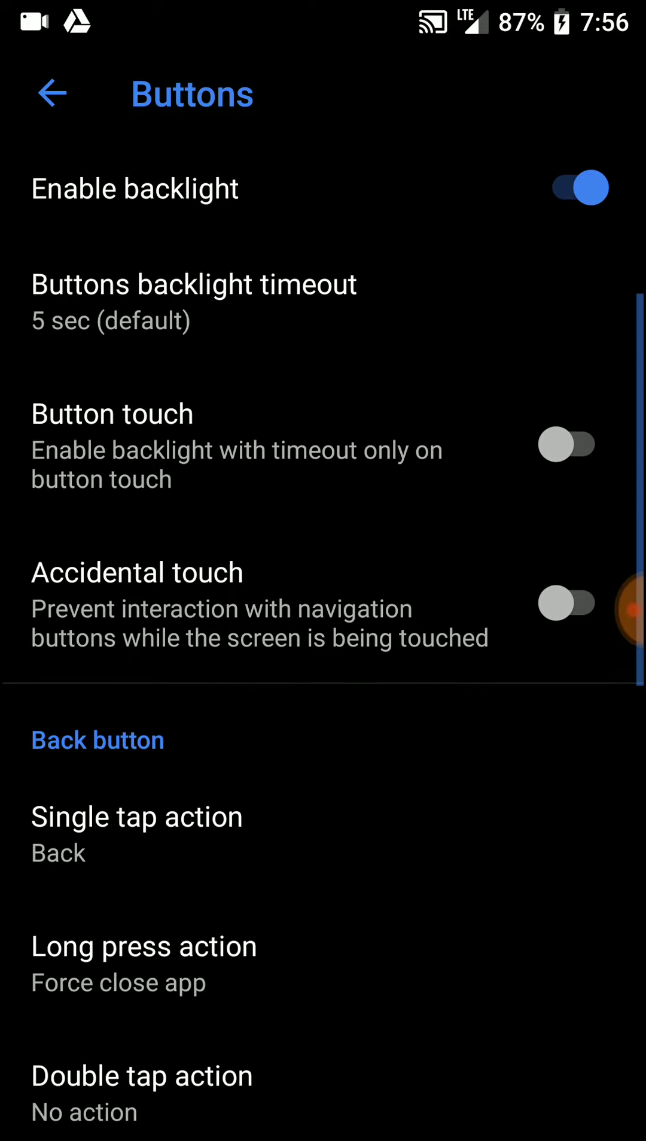
{"action": "scroll", "scroll_direction": "down", "scroll_amount": 3}
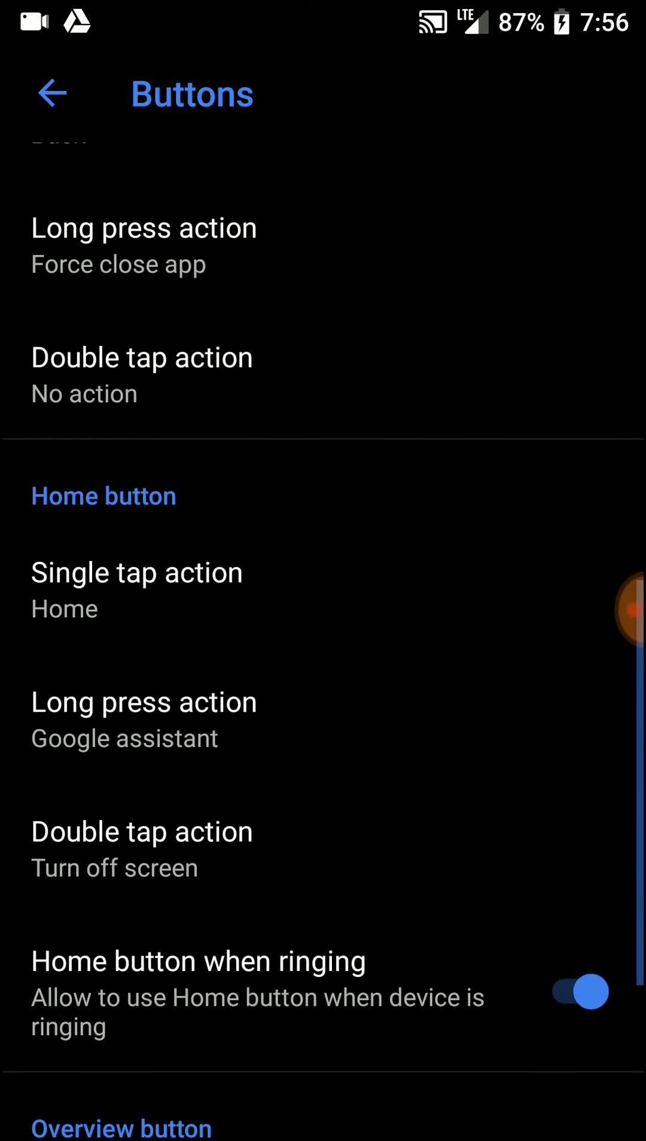
{"action": "left_click", "coordinate": [52, 93]}
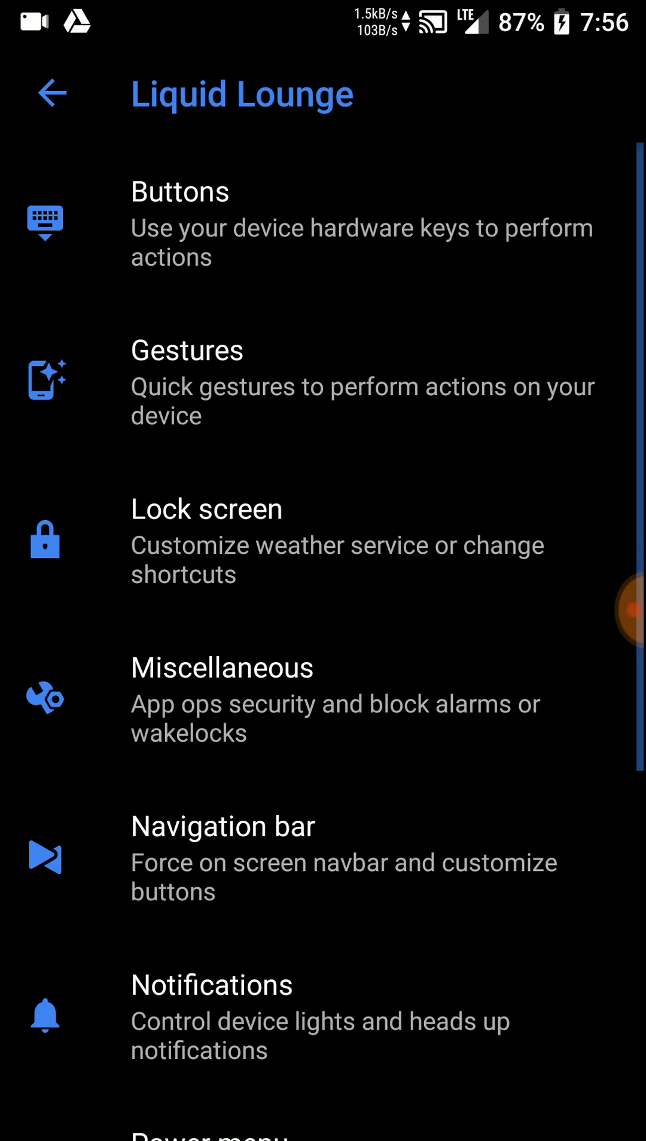
{"action": "left_click", "coordinate": [187, 382]}
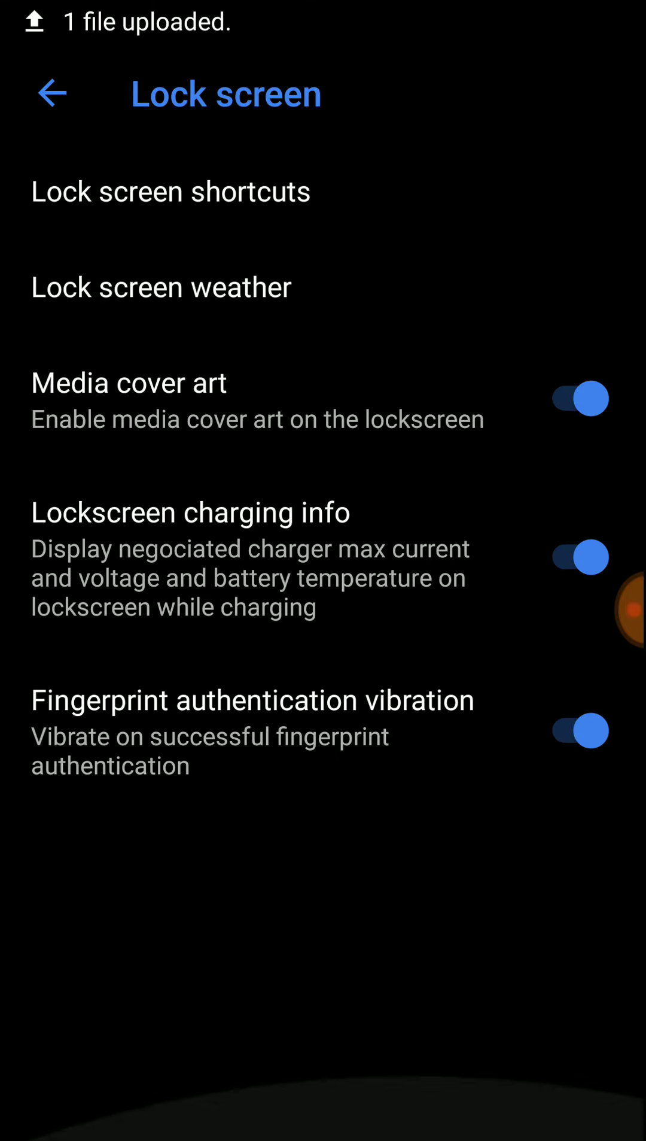
{"action": "left_click", "coordinate": [51, 93]}
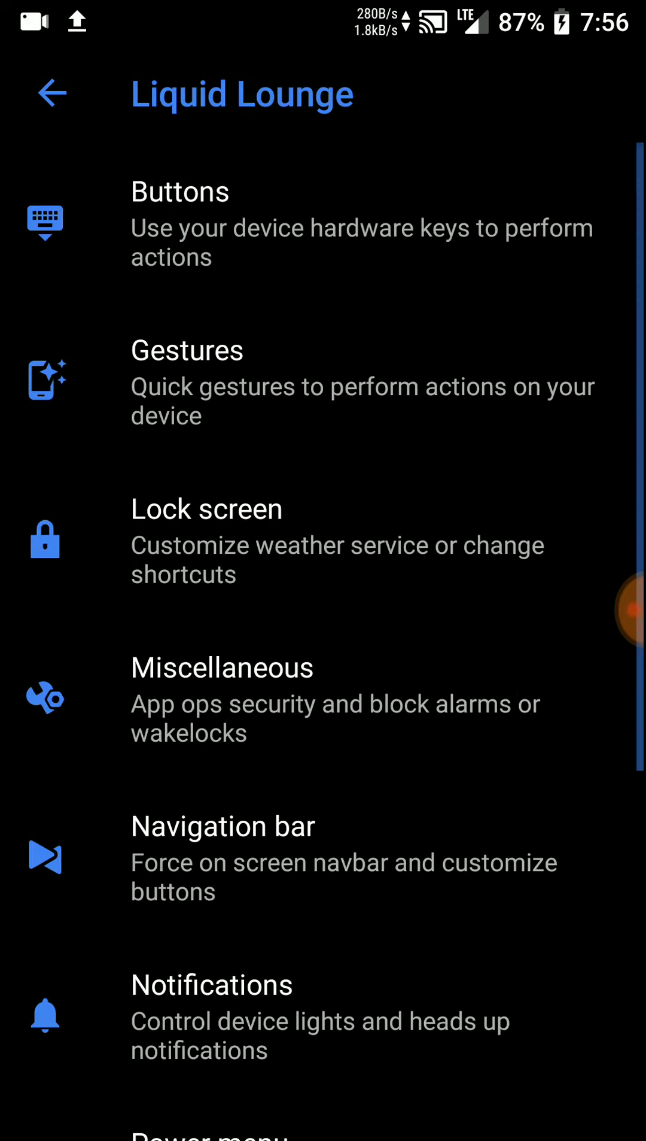
{"action": "left_click", "coordinate": [221, 666]}
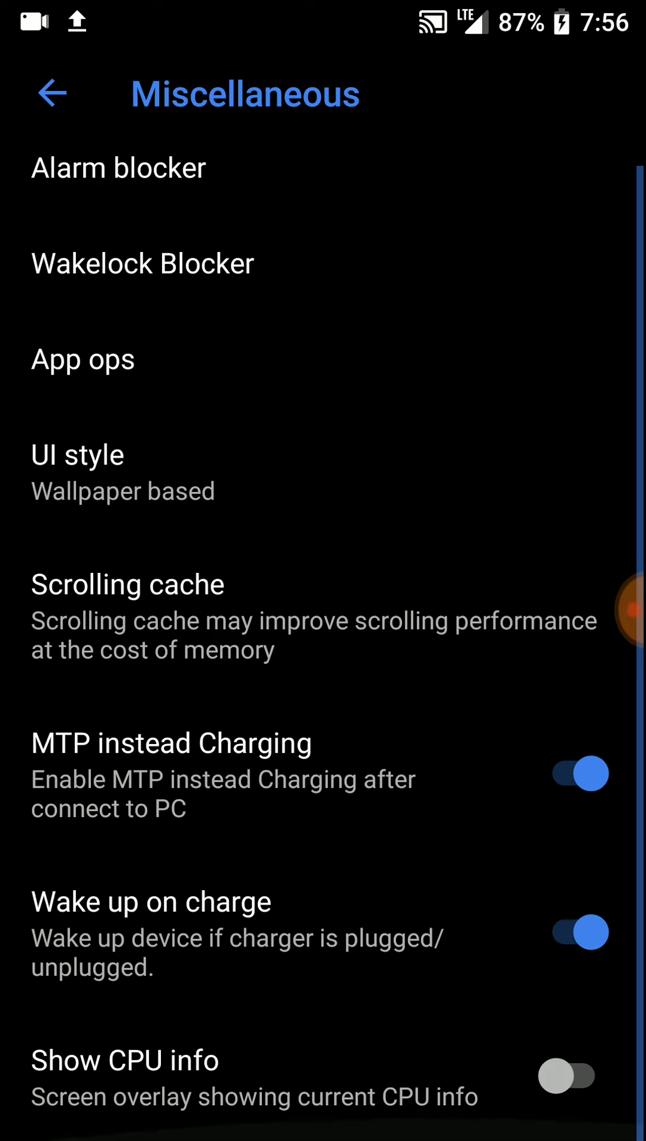
{"action": "left_click", "coordinate": [52, 93]}
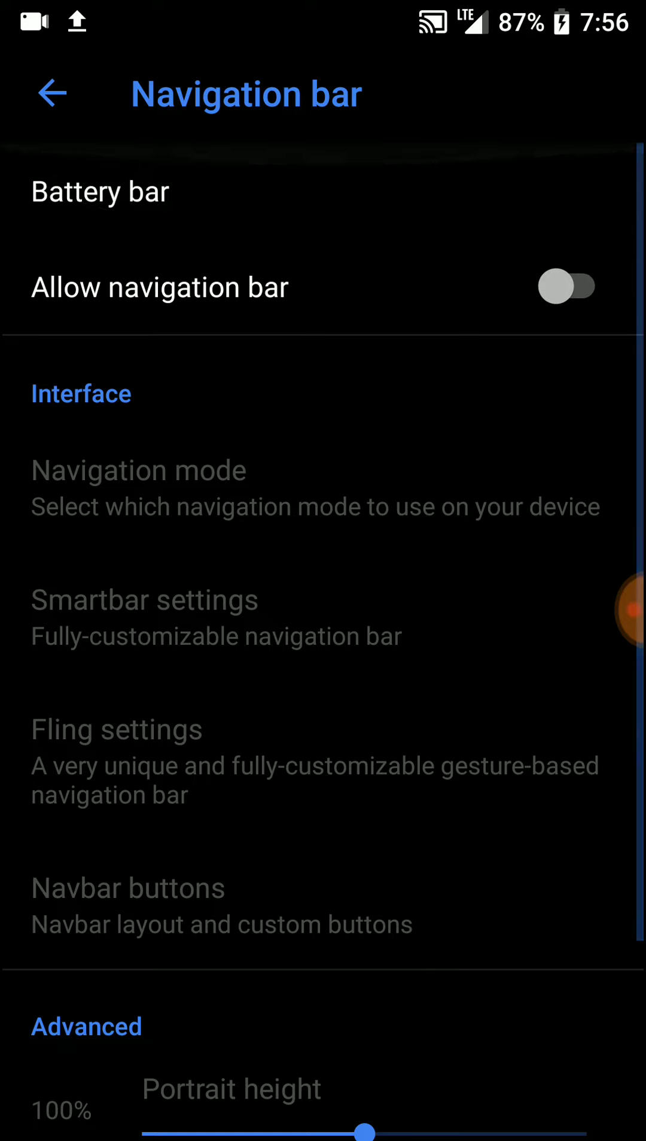
{"action": "left_click", "coordinate": [52, 93]}
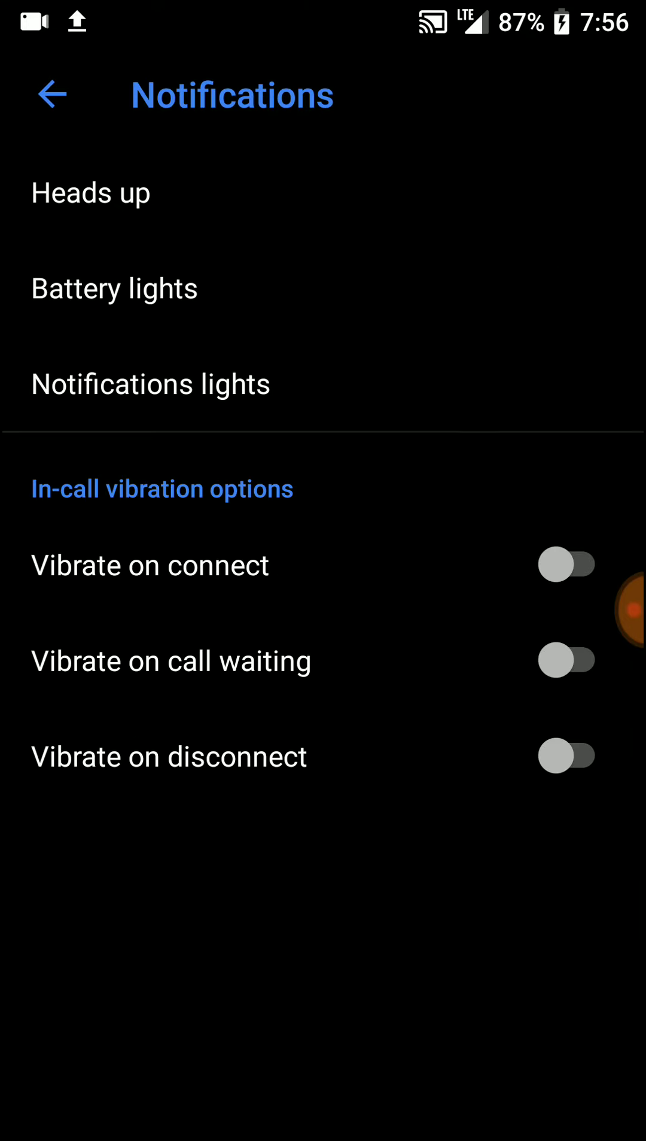
{"action": "left_click", "coordinate": [52, 93]}
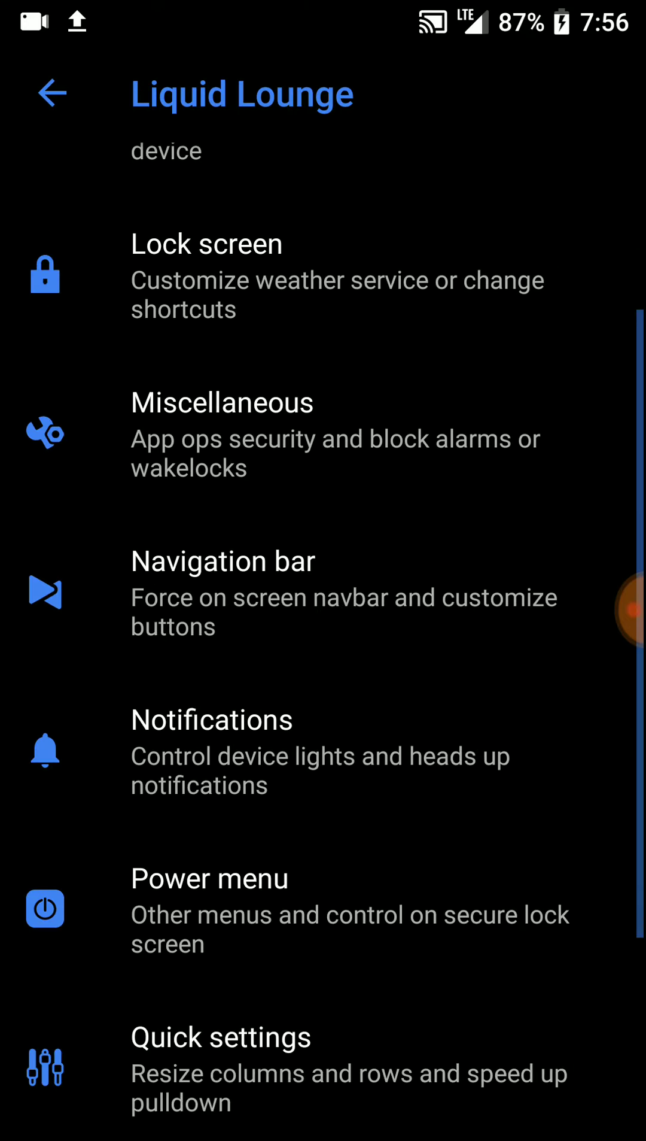
Browse Liquid Lounge's Quick settings customizations, then bring up the Recents panel options
{"action": "left_click", "coordinate": [209, 877]}
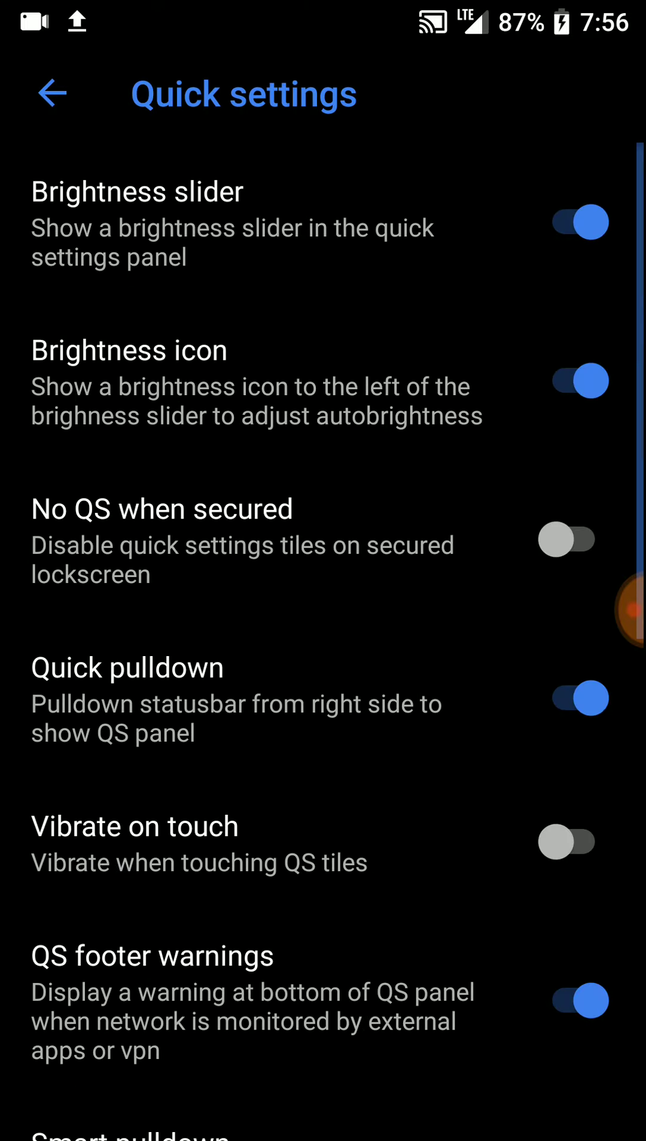
{"action": "scroll", "scroll_direction": "down", "scroll_amount": 3}
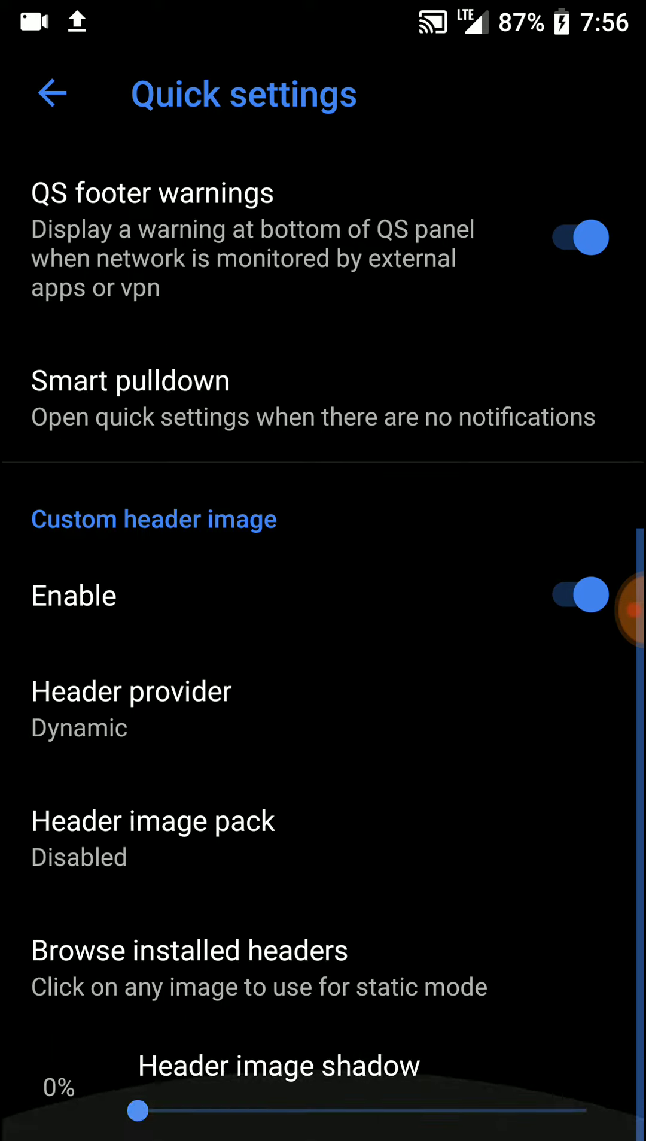
{"action": "left_click", "coordinate": [52, 93]}
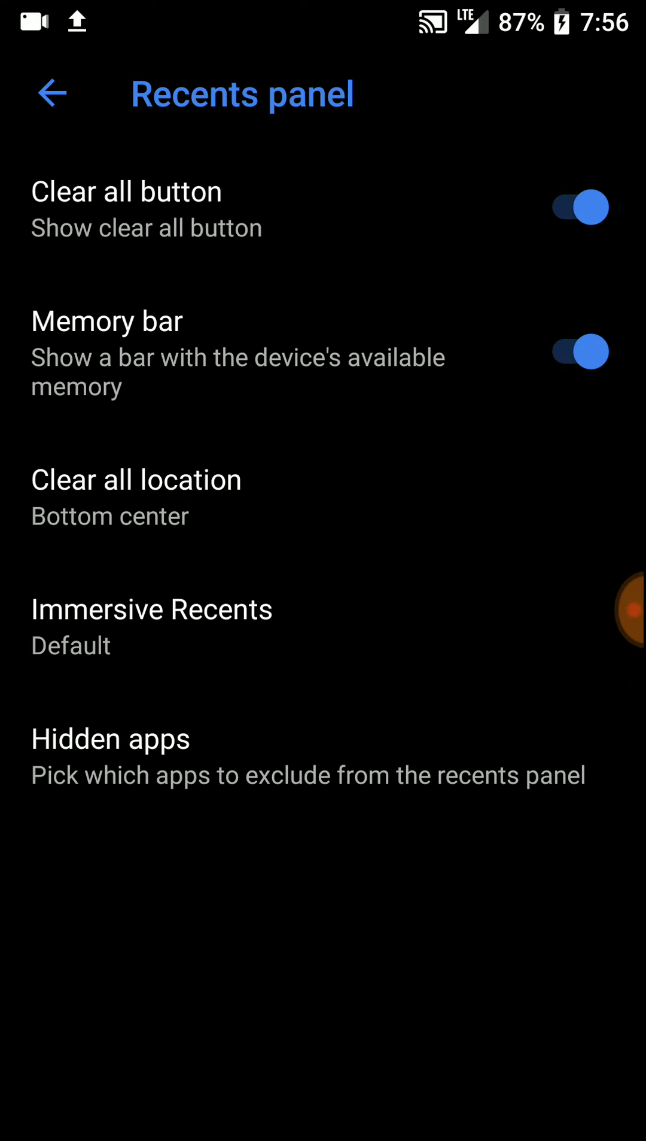